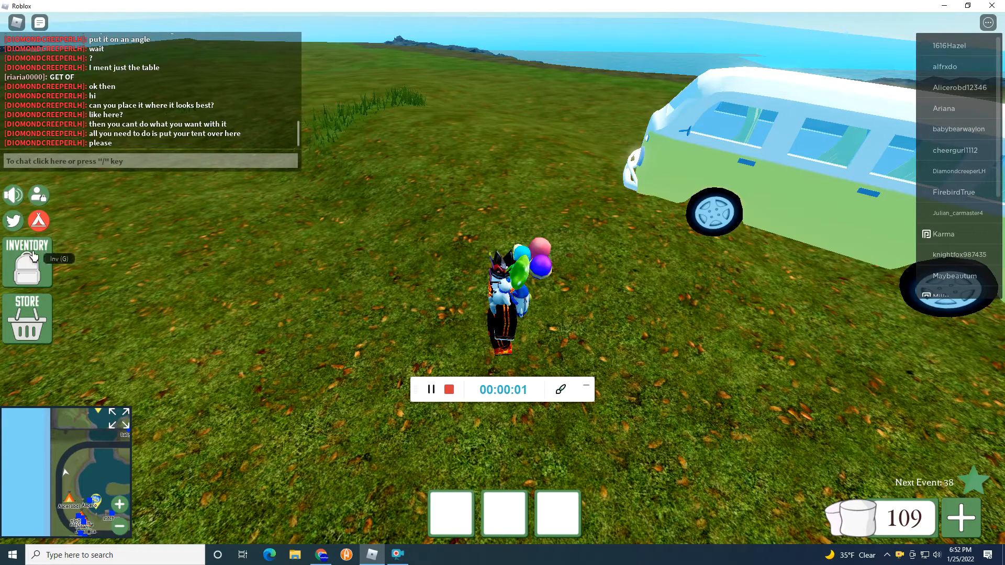
# Take the grey canvas tent from Inventory > Tents and pitch it on the roadside grass by the van.
pyautogui.click(27, 262)
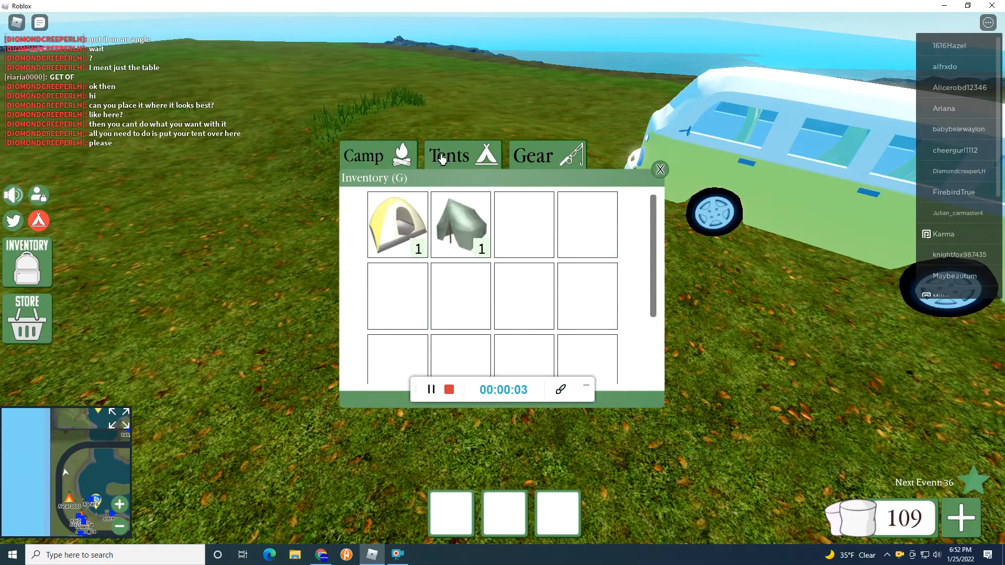
pyautogui.click(397, 224)
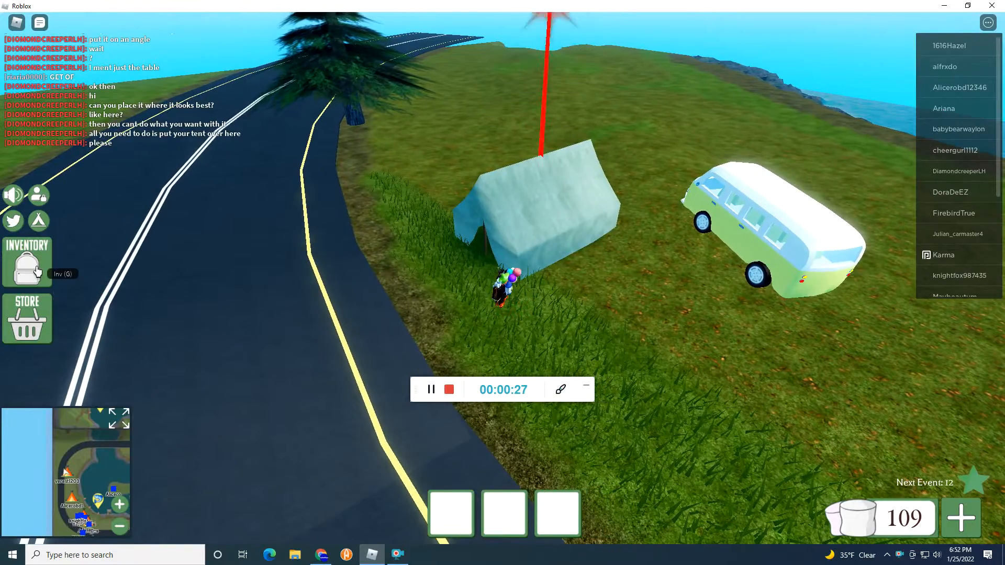
# Lay out the checkered rug, marshmallow machine, campfire and log bench around the first tent.
pyautogui.click(26, 262)
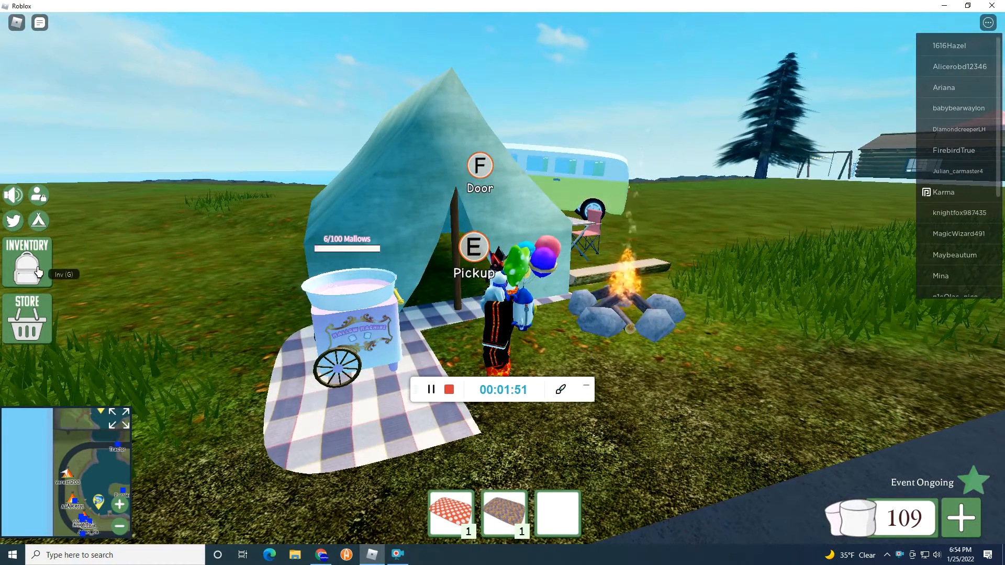
# Set a checkered table with picnic basket, blue and pink chairs and recycle bin beside the roadside tent.
pyautogui.click(27, 262)
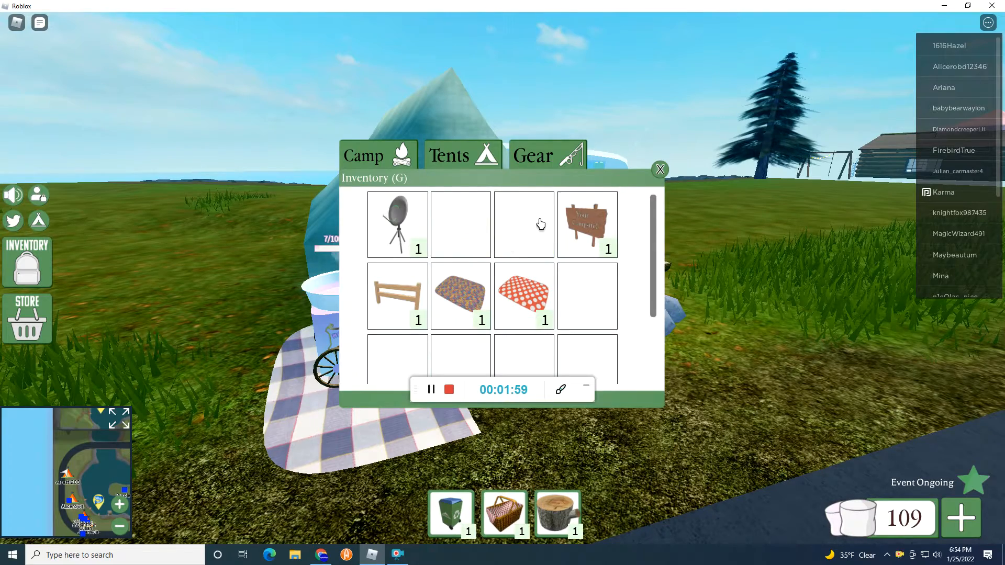
pyautogui.click(659, 170)
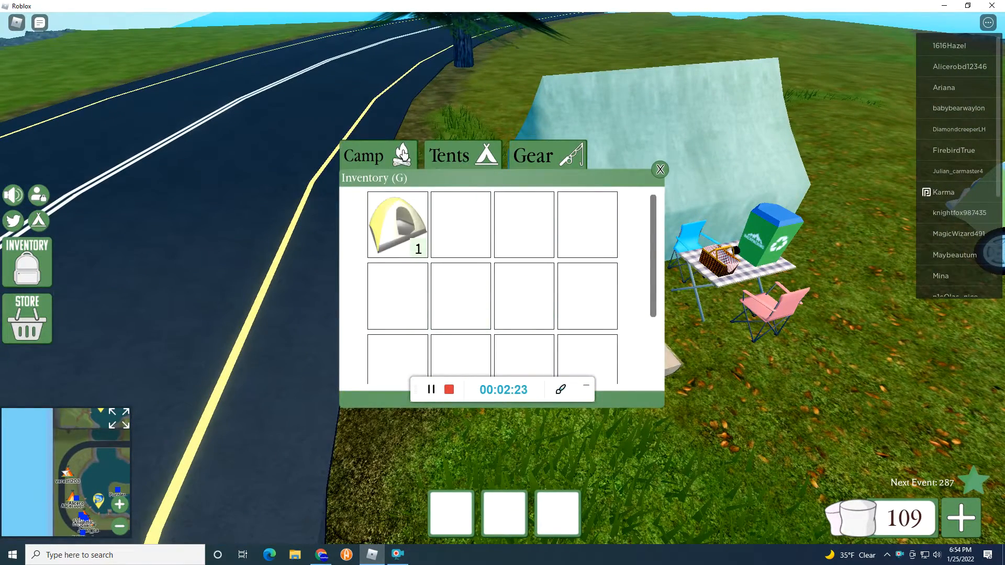
# Browse the store's Floor Matress Bed and Blue Sleeping Bag prices without buying, then leave the store.
pyautogui.click(27, 318)
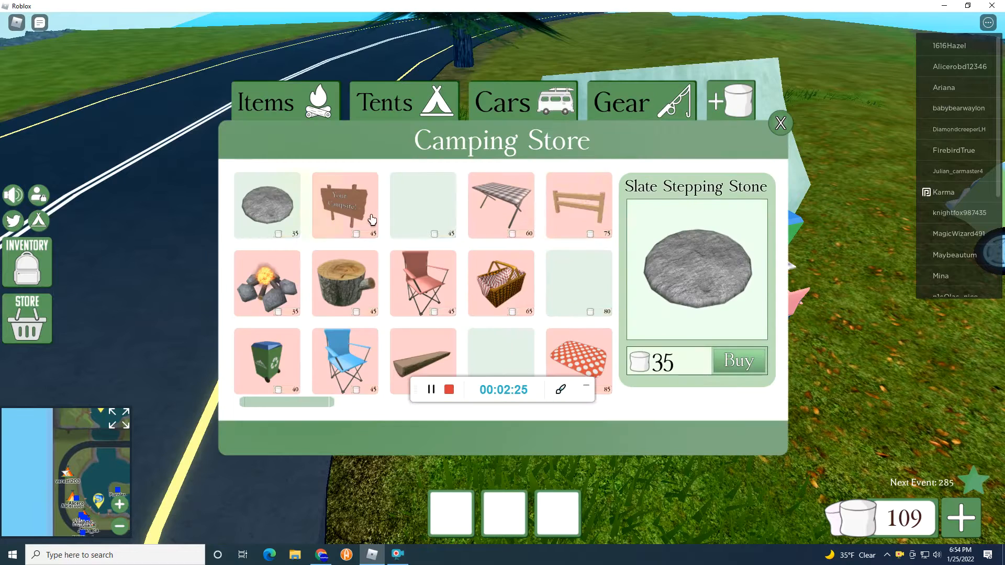
pyautogui.hscroll(3)
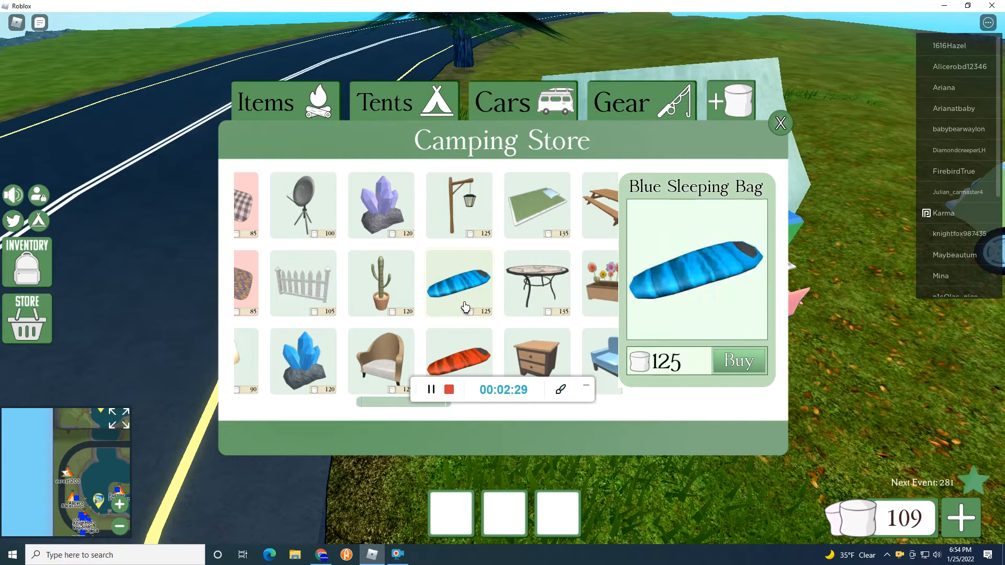
pyautogui.moveTo(537, 284)
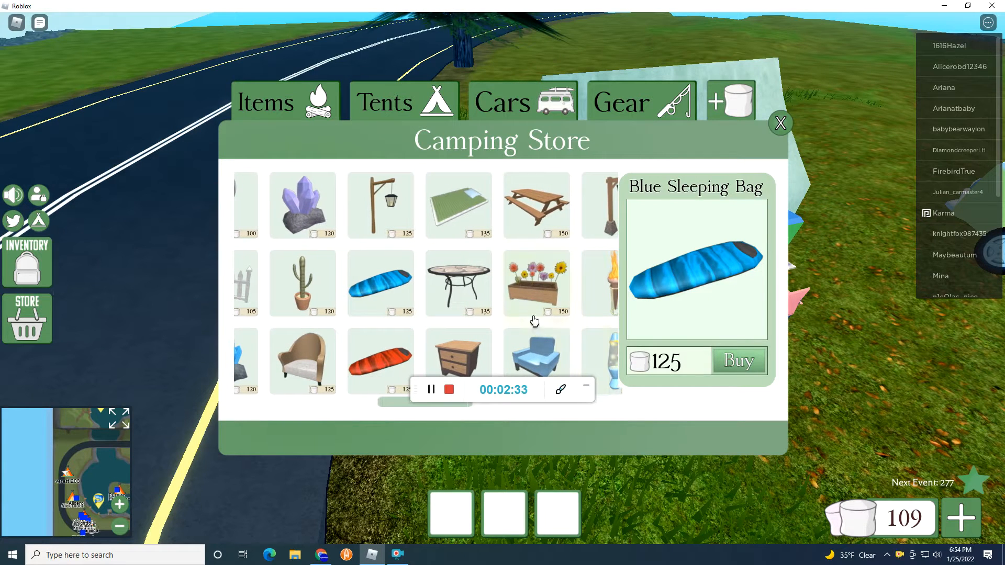
pyautogui.click(459, 204)
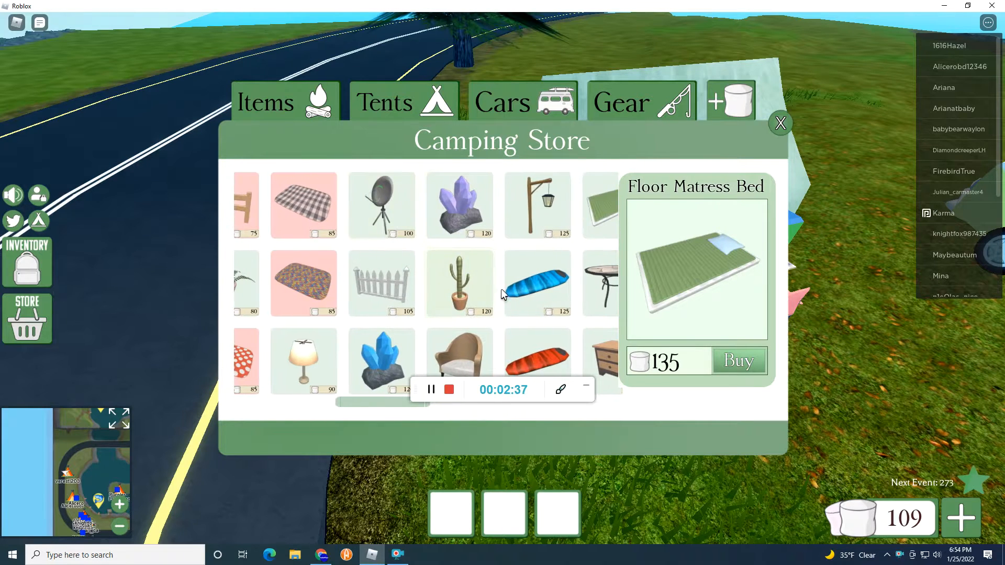
pyautogui.click(538, 284)
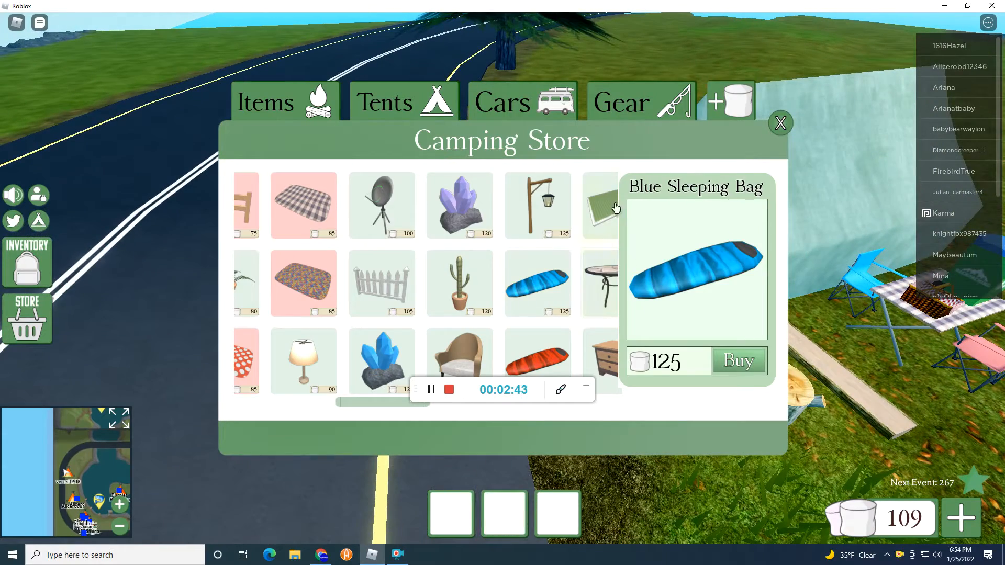
pyautogui.click(781, 123)
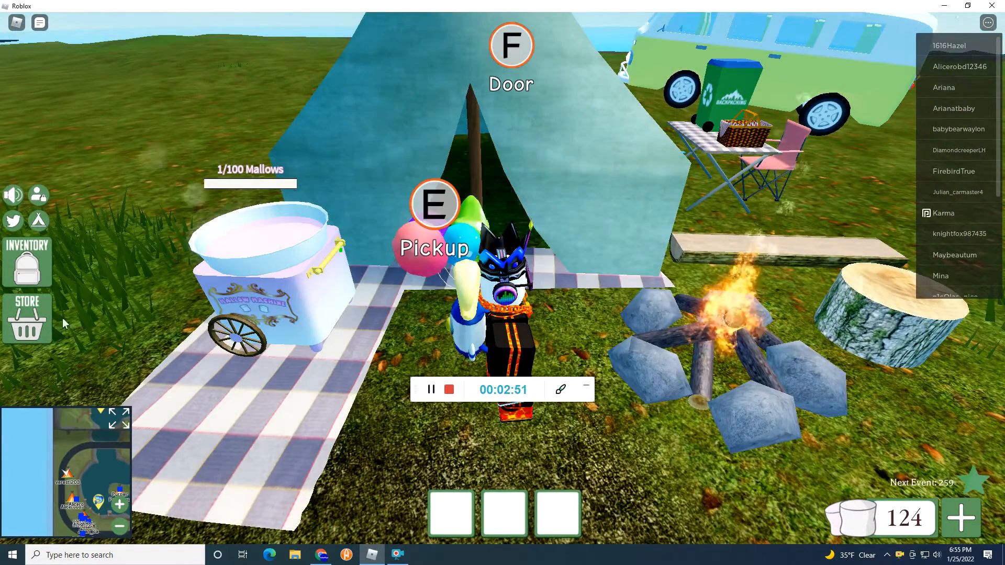
pyautogui.click(27, 318)
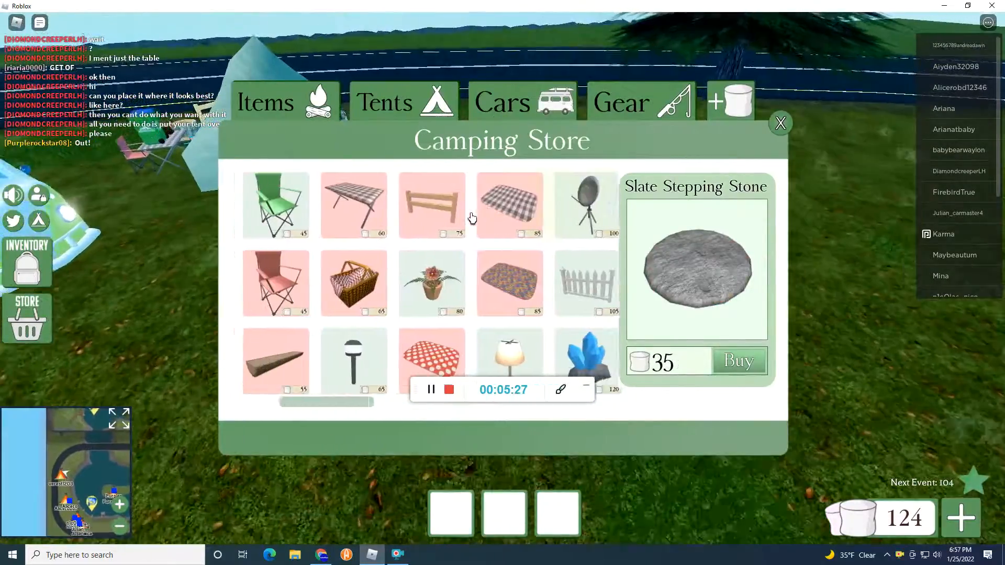
pyautogui.hscroll(3)
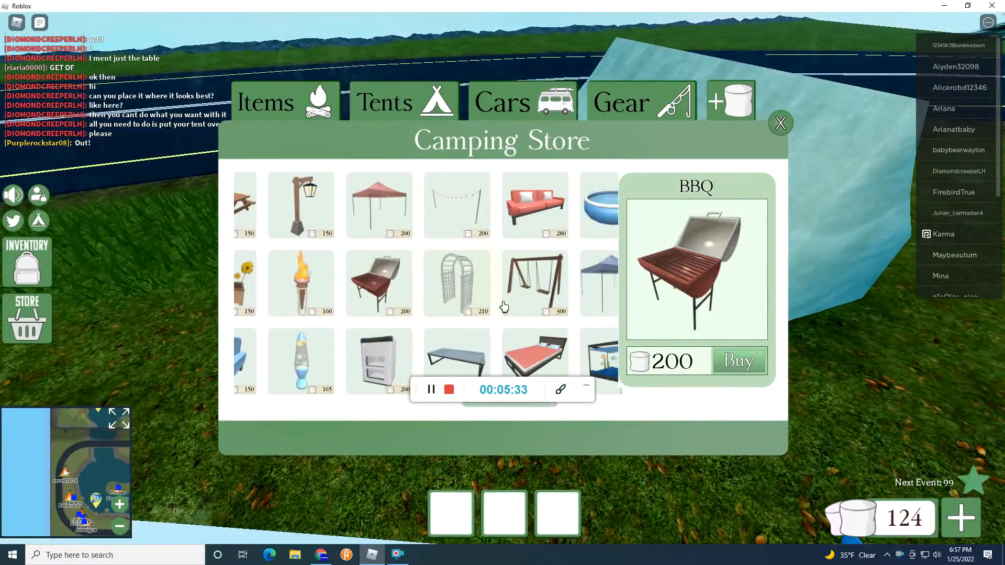
pyautogui.click(534, 356)
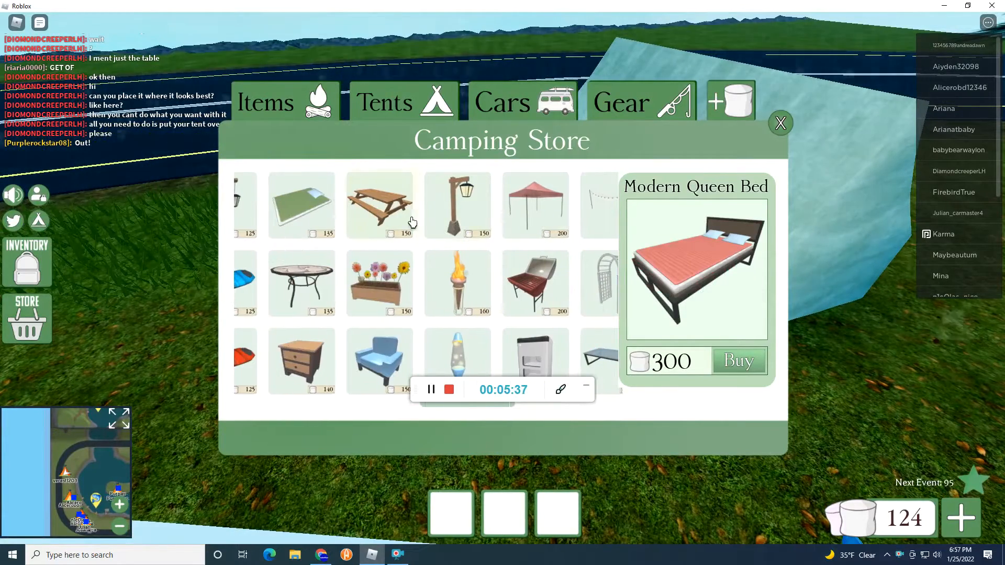
pyautogui.click(738, 360)
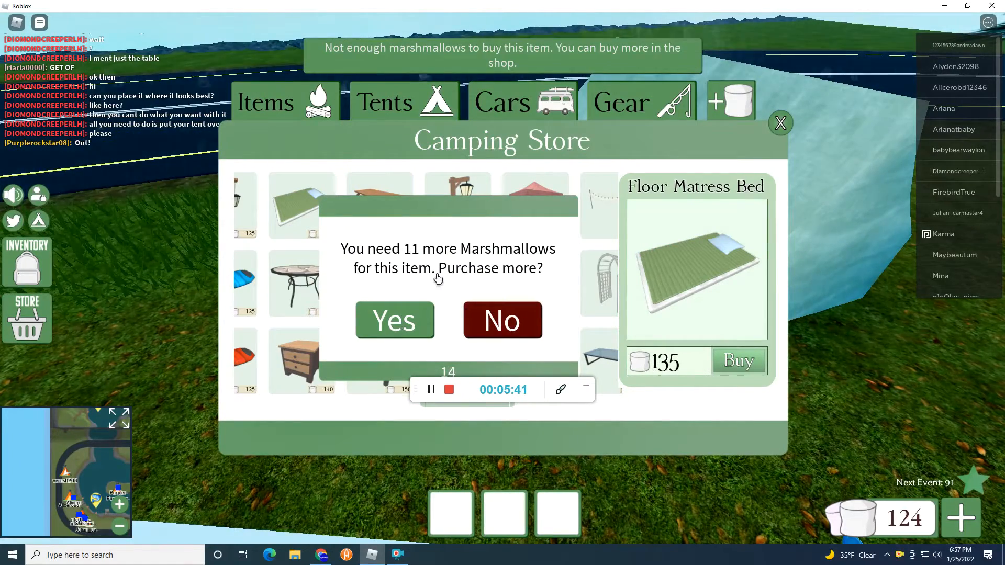
pyautogui.click(501, 321)
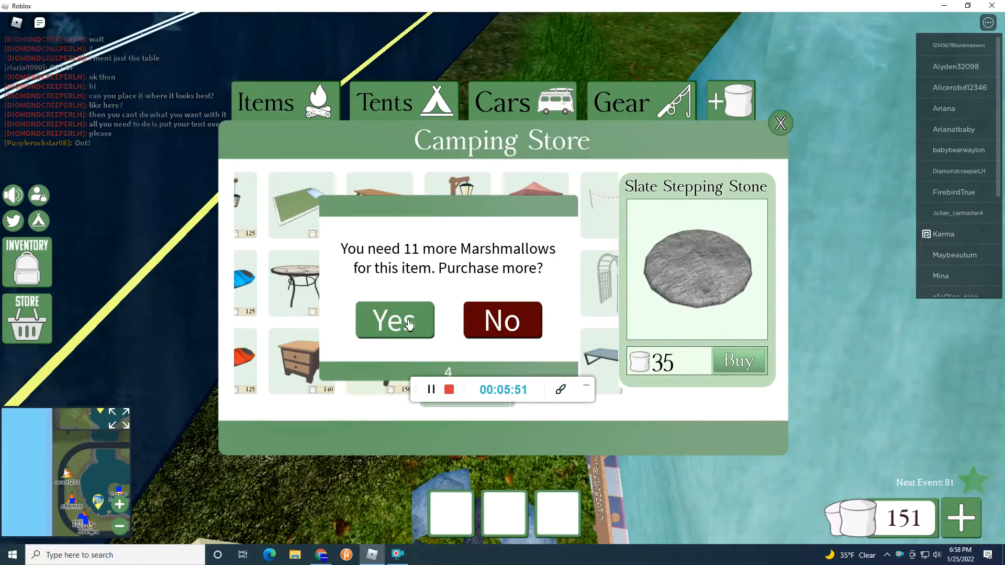
pyautogui.click(395, 320)
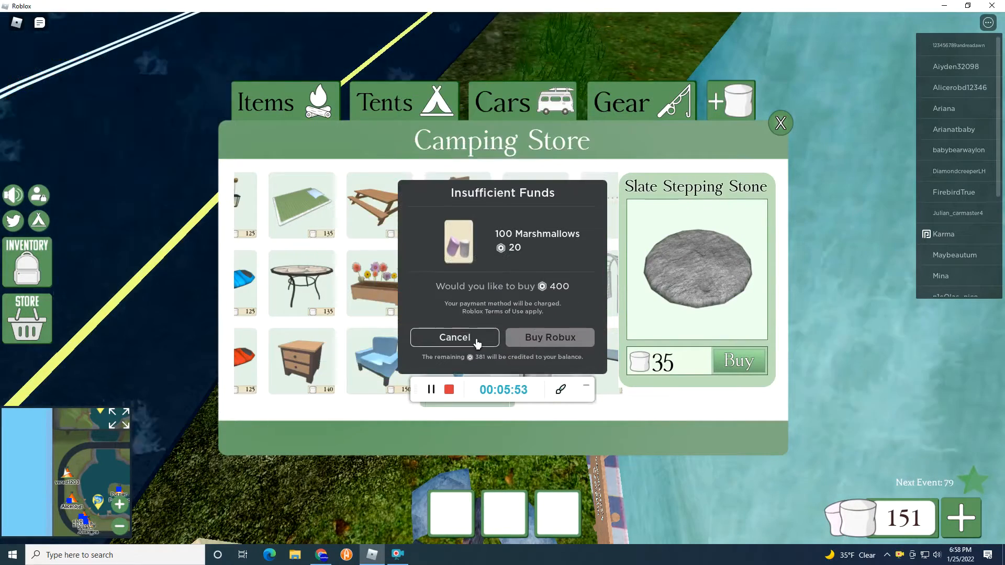
pyautogui.click(454, 338)
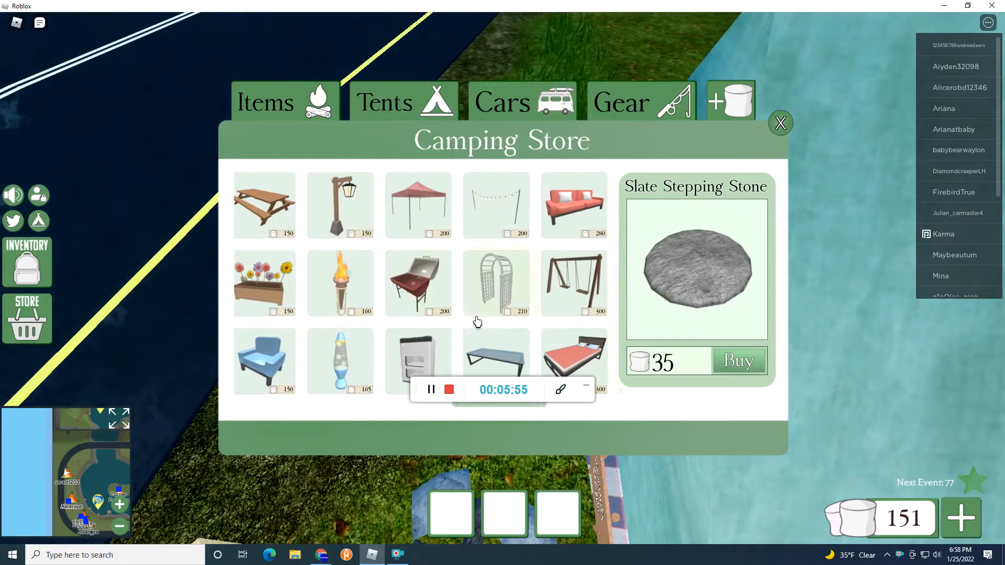
pyautogui.click(738, 361)
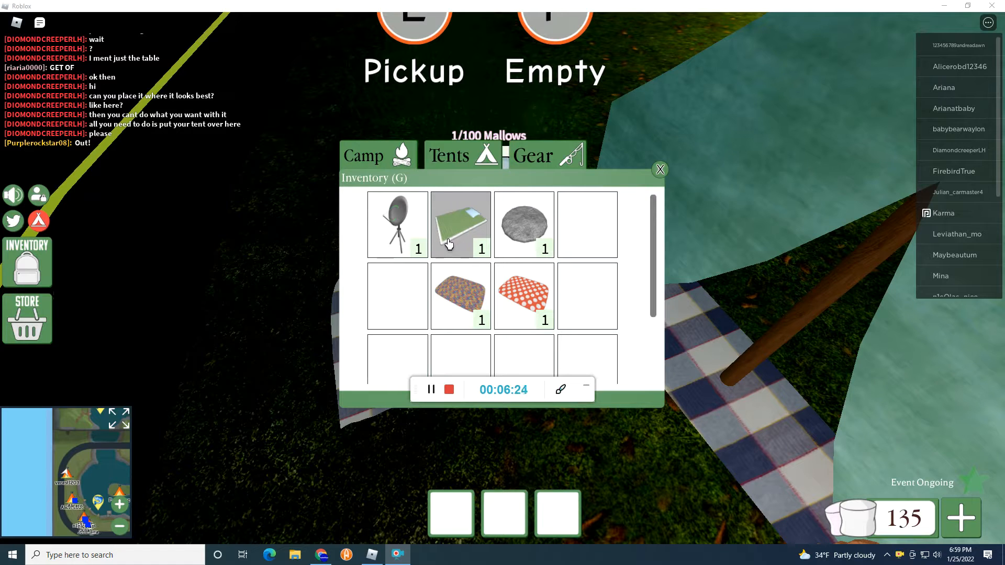
pyautogui.moveTo(413, 418)
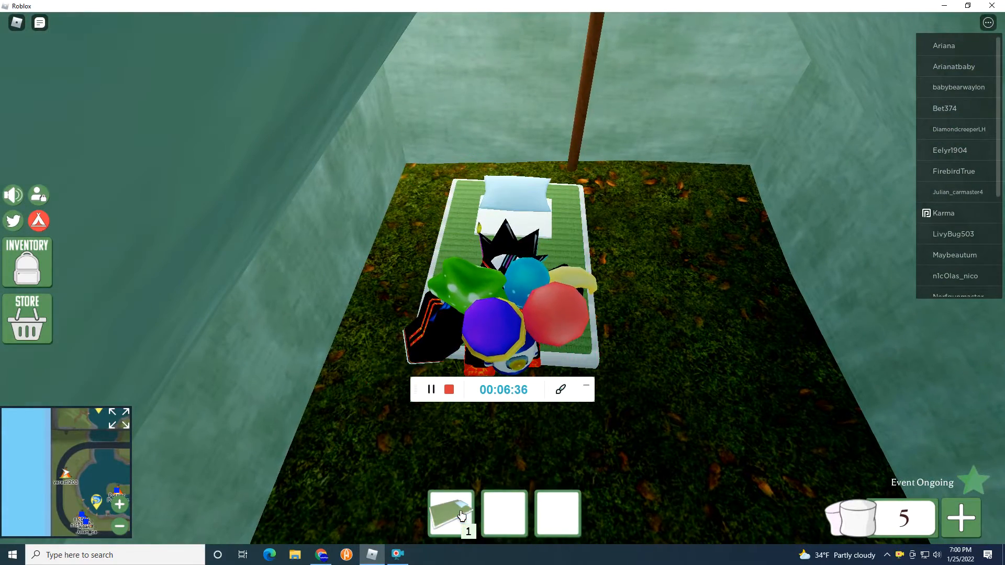
# Set the sleeping mat on the tent floor, then pick it back up so the hotbar shows 2.
pyautogui.click(450, 513)
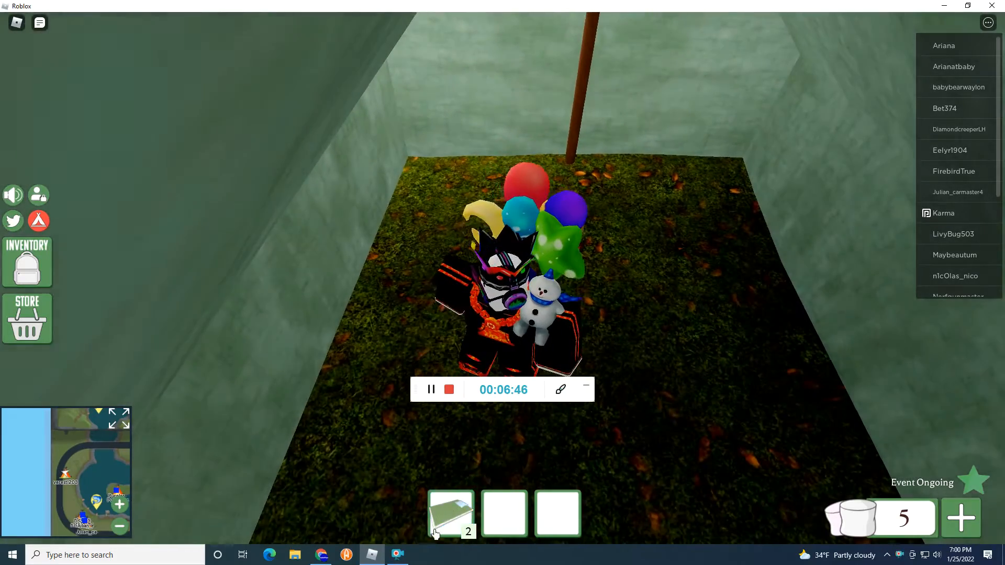
pyautogui.click(450, 513)
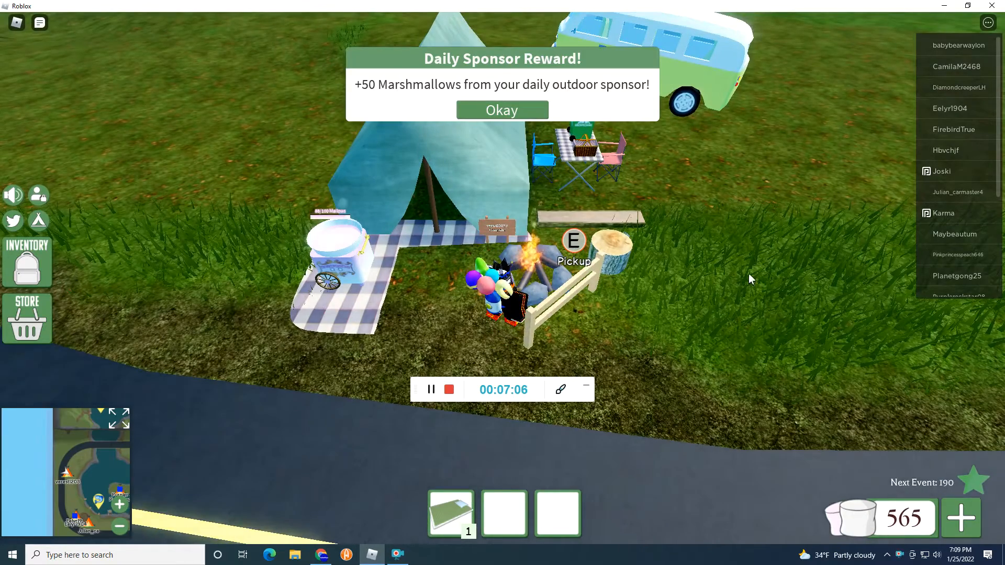
# Buy the Mini Fridge for 200 marshmallows from the store's Items, leaving 85.
pyautogui.click(502, 110)
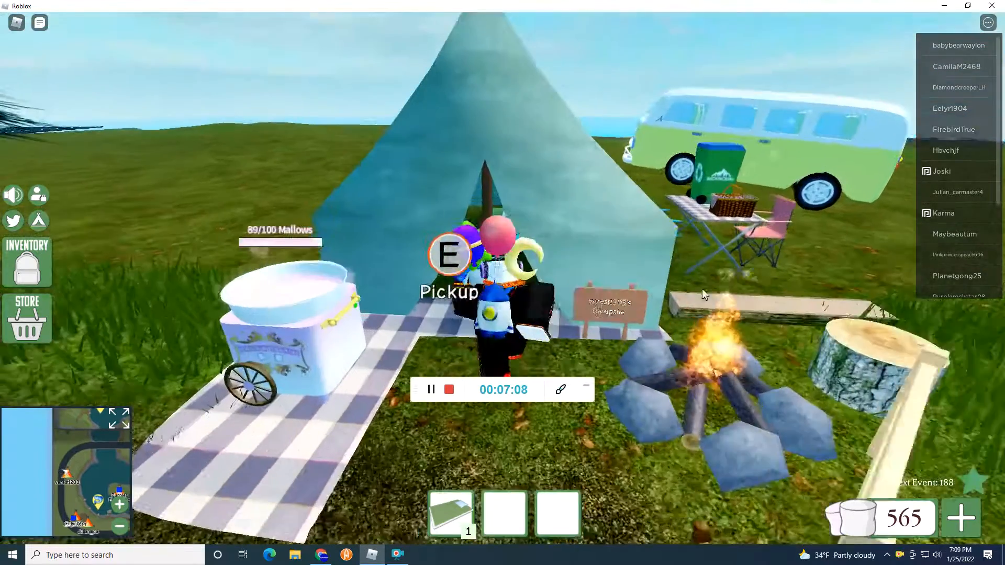
pyautogui.click(27, 318)
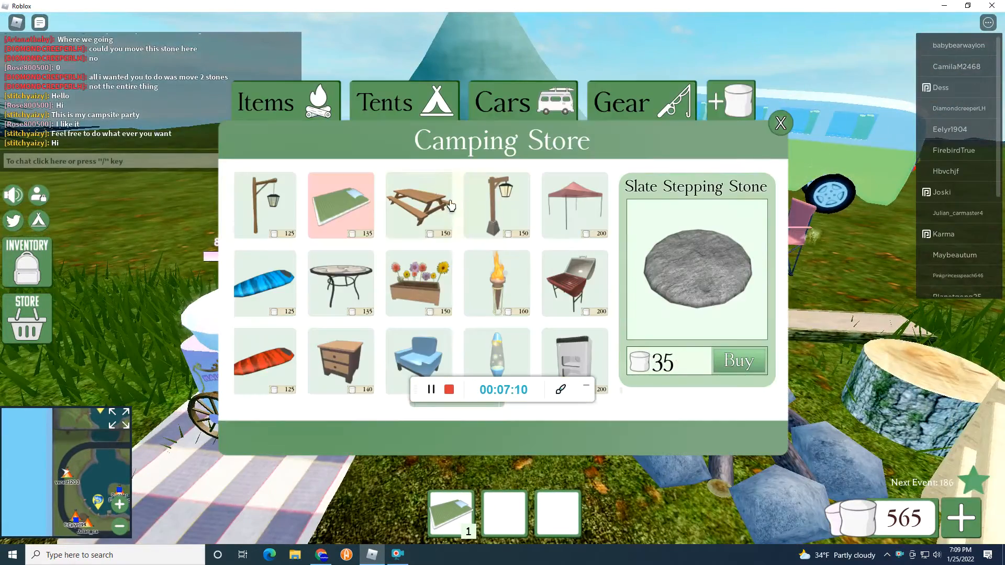
pyautogui.click(341, 360)
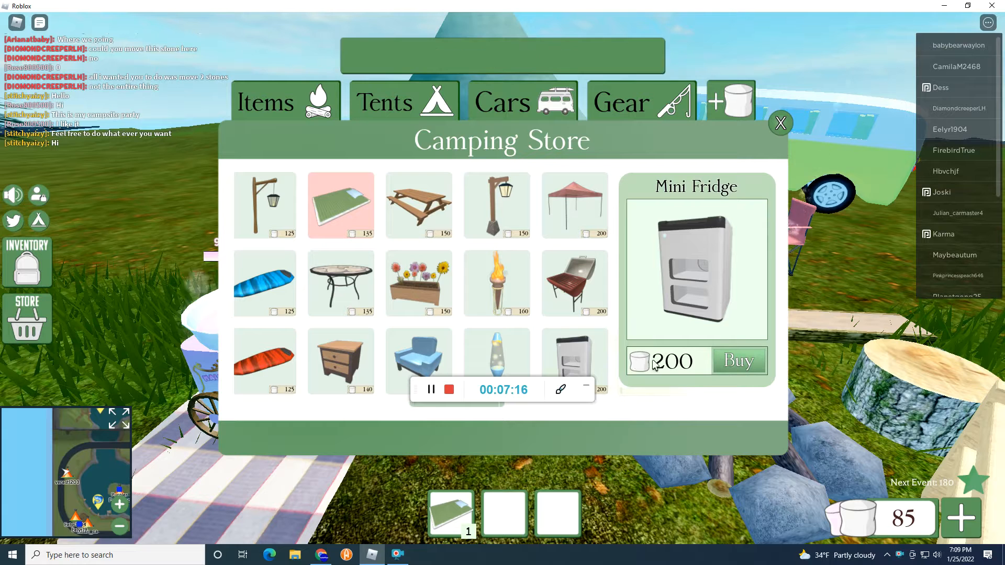
pyautogui.click(739, 362)
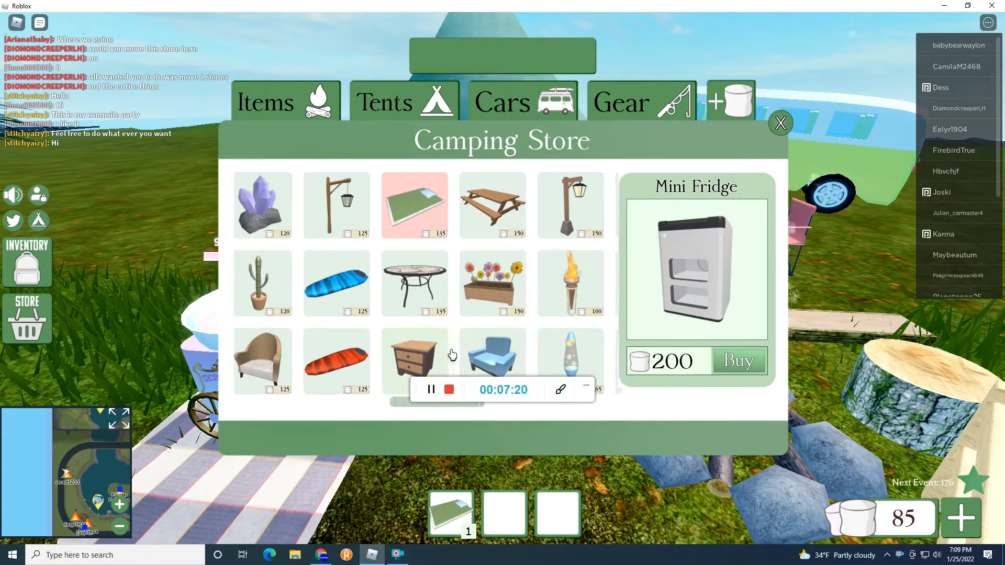
pyautogui.click(738, 360)
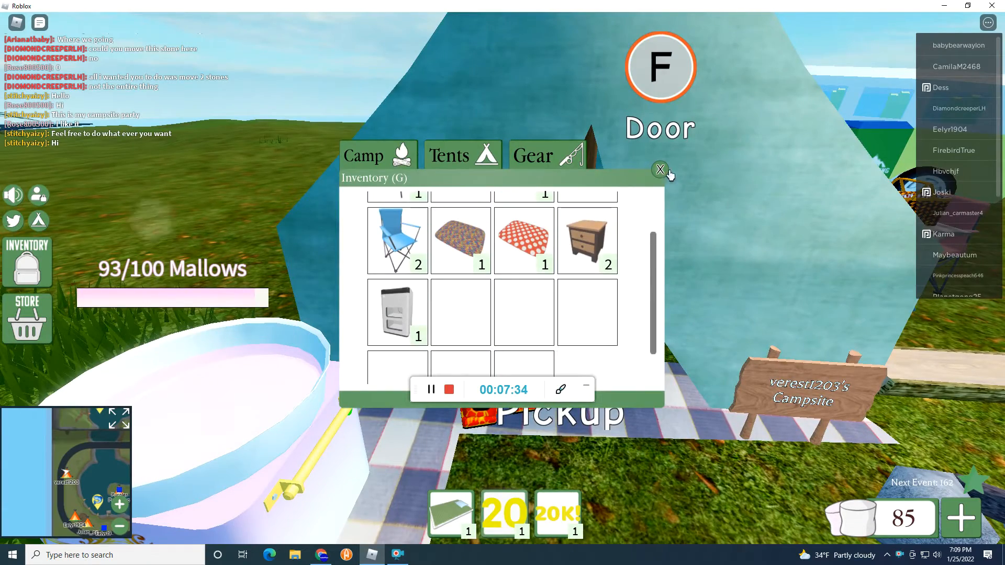
# Stand the glowing 20K! and 20 signs beside the campfire campsite.
pyautogui.click(660, 169)
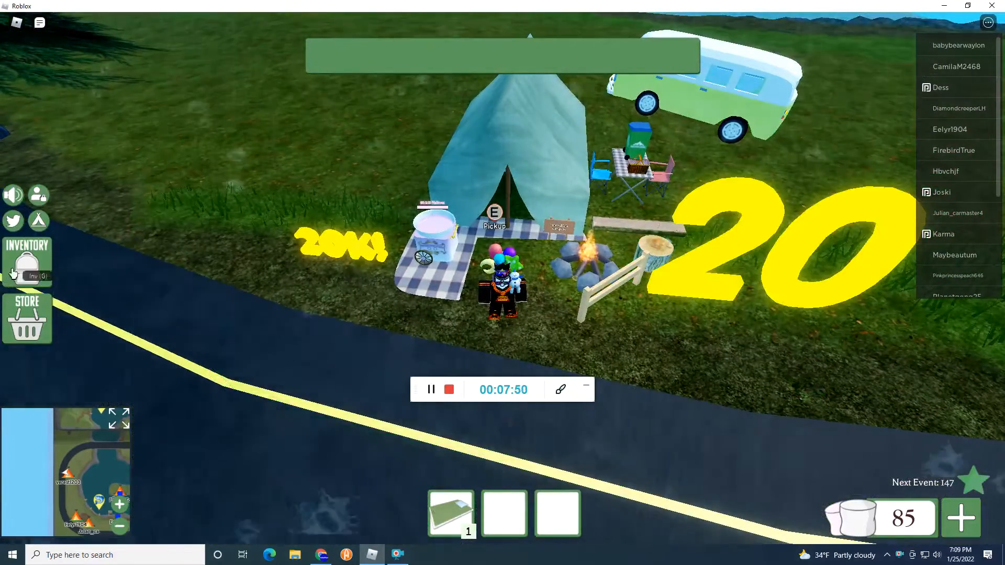
pyautogui.click(26, 263)
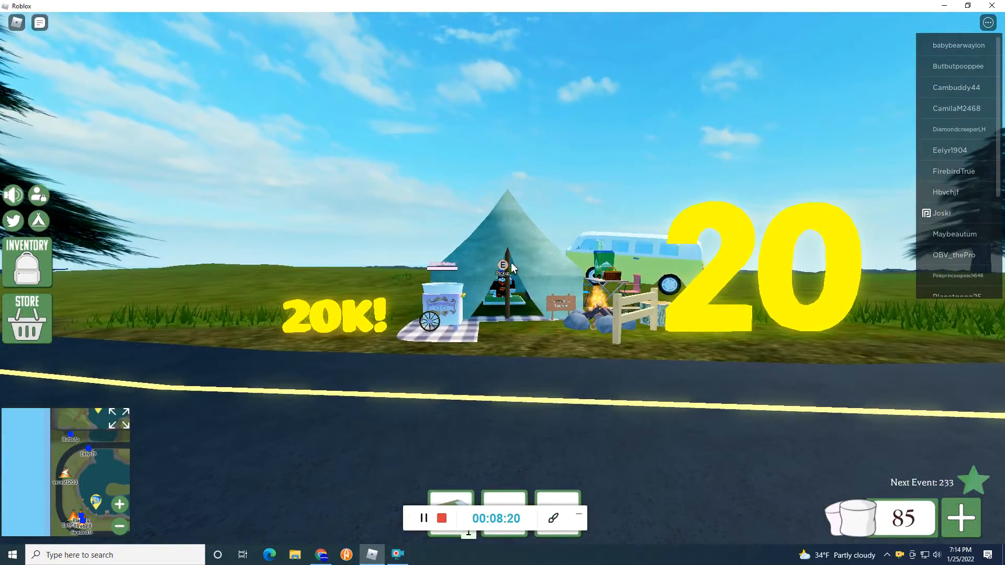
pyautogui.moveTo(423, 522)
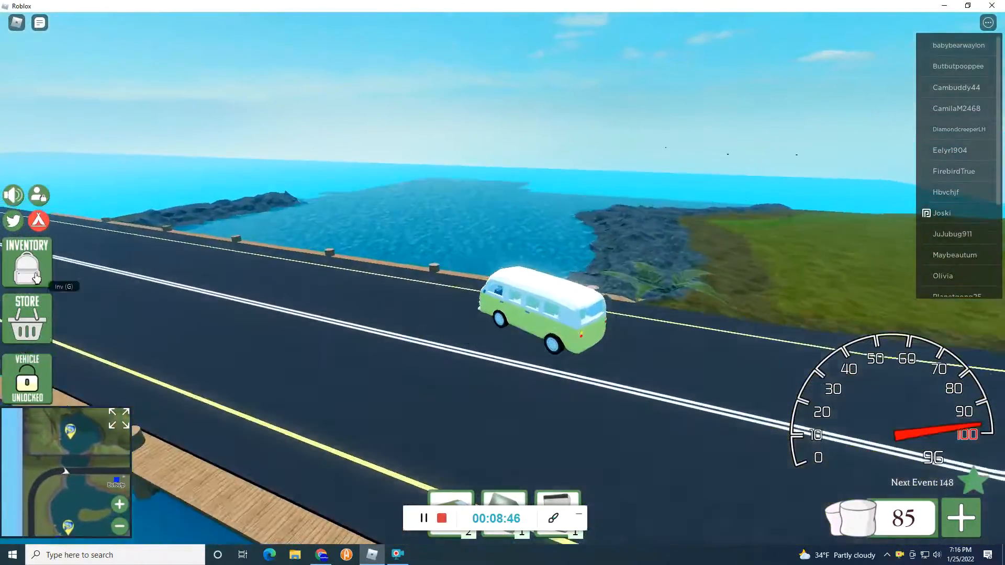
# Take the yellow dome tent out of Inventory > Tents at the new seaside spot.
pyautogui.click(26, 261)
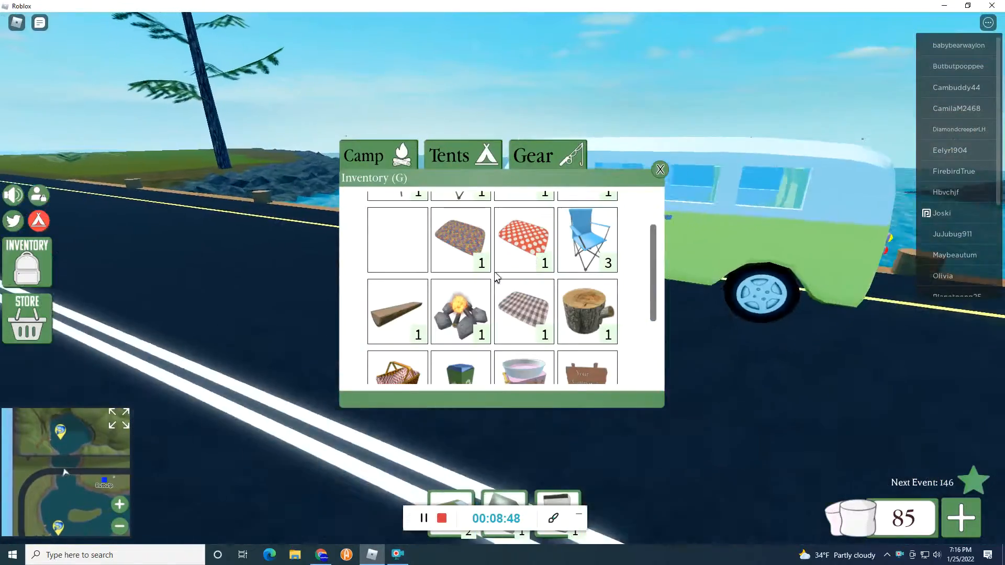
pyautogui.scroll(-3)
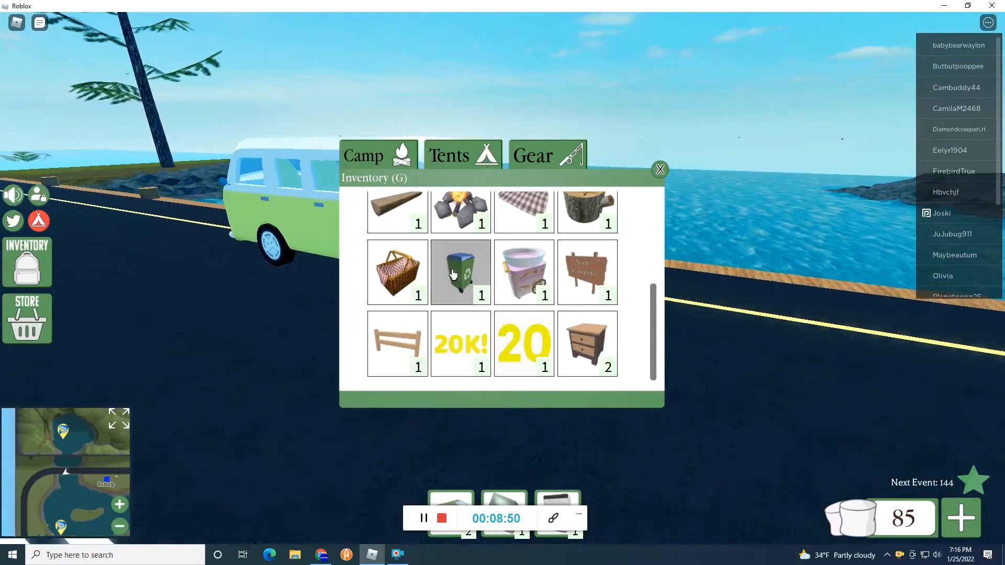
pyautogui.click(463, 155)
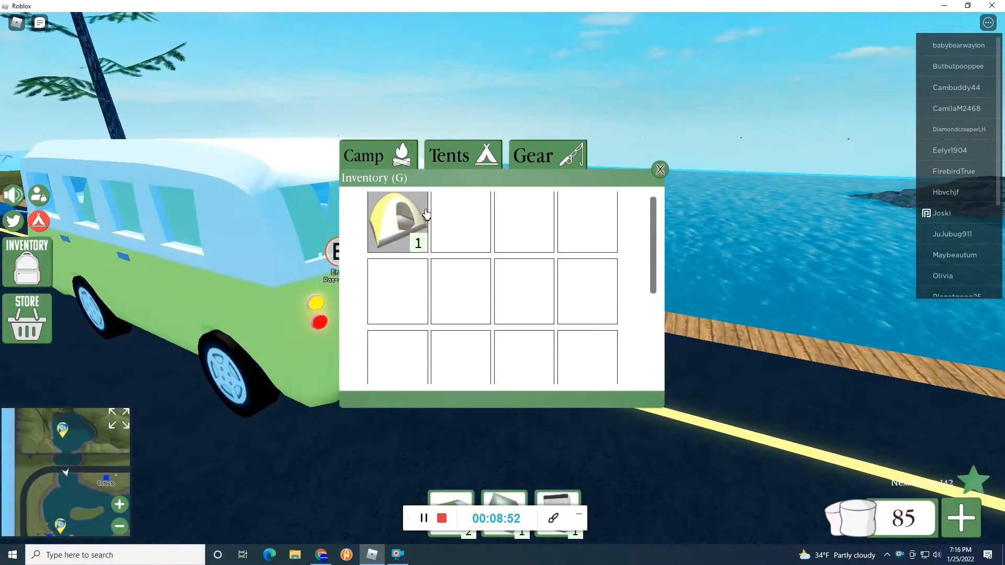
pyautogui.click(660, 169)
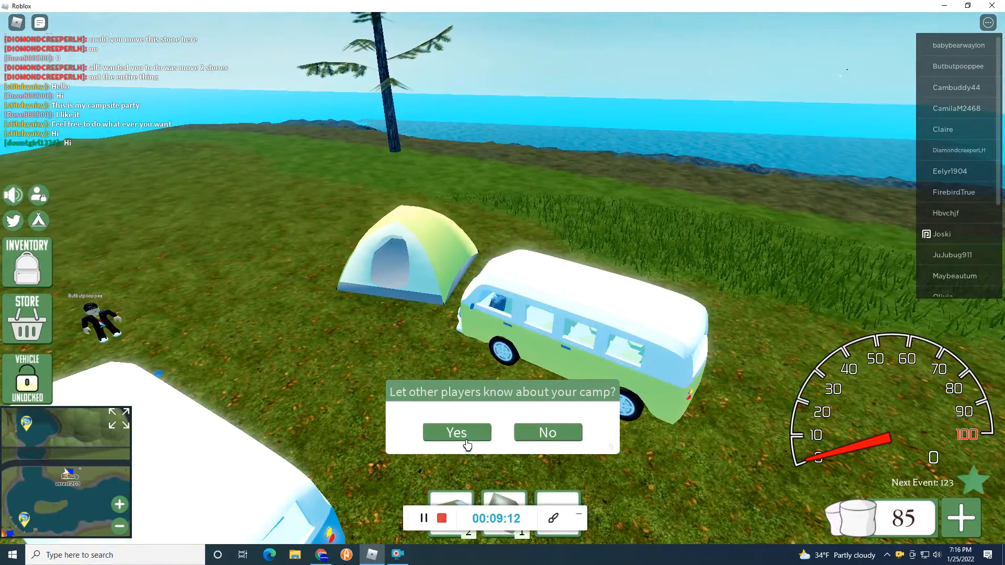
# Pitch the dome tent beside the van and answer Yes to announce the camp to other players.
pyautogui.click(455, 432)
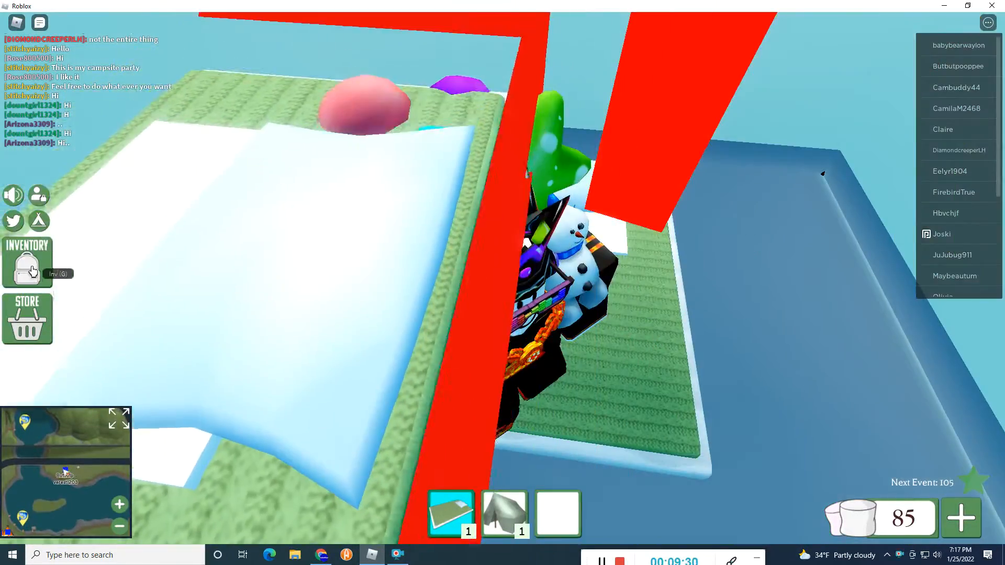
# Place the green sleeping pad and marshmallow cart inside the seaside dome tent.
pyautogui.click(27, 261)
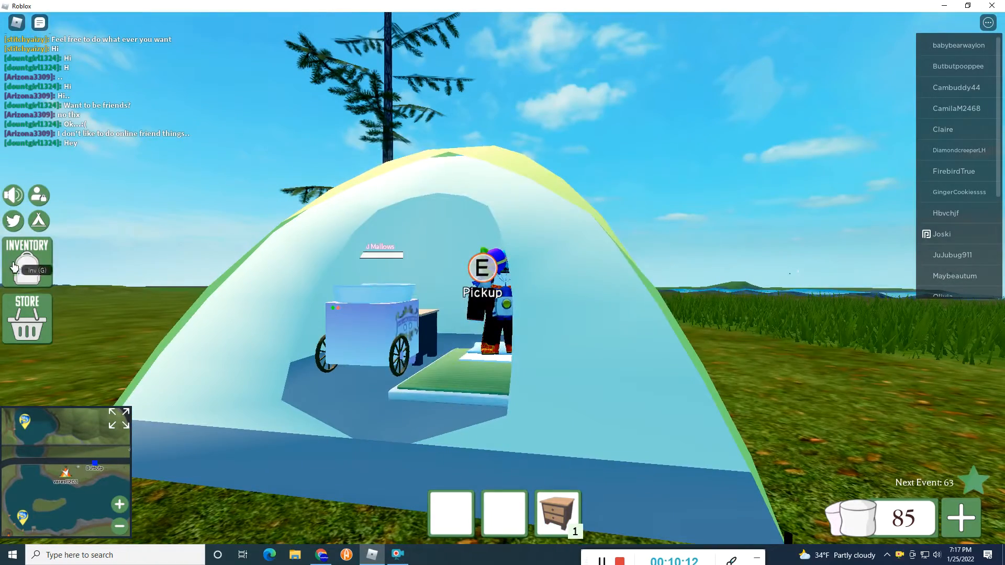
# Place the colourful rug at the dome tent entrance and ready sign, chair and table.
pyautogui.click(27, 260)
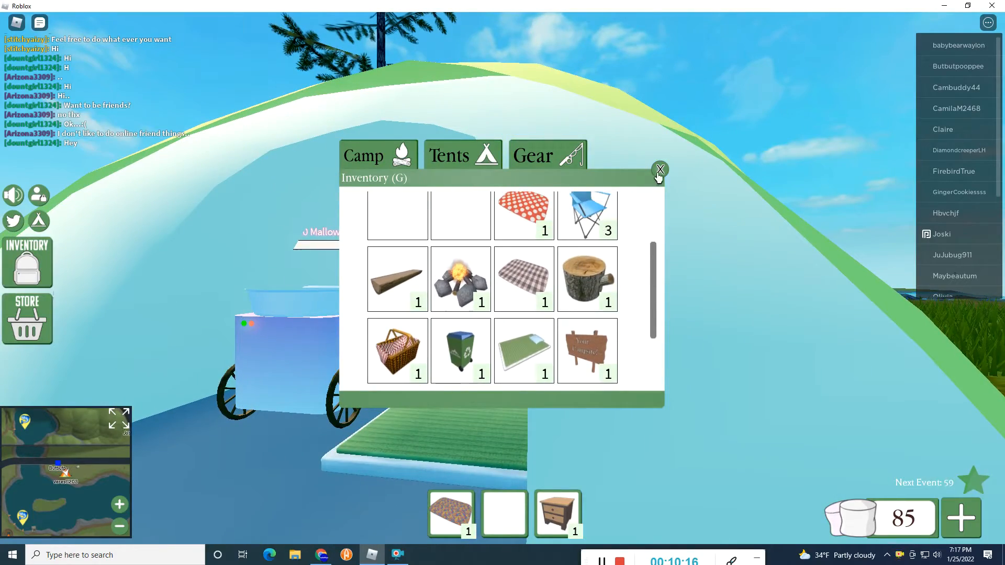
pyautogui.click(660, 171)
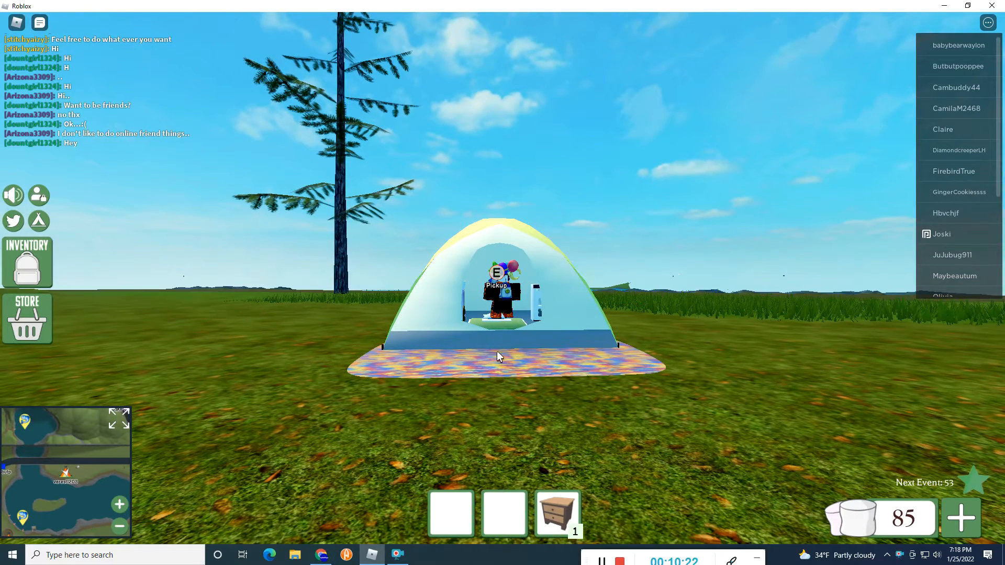
pyautogui.click(28, 262)
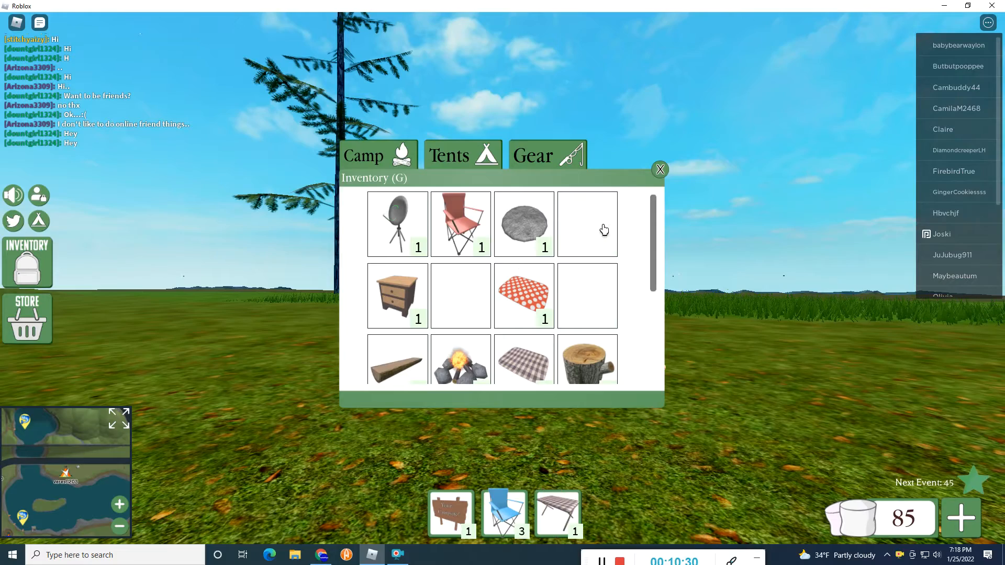
# Stand the checkered table, blue folding chair and wooden sign on the rug.
pyautogui.click(660, 170)
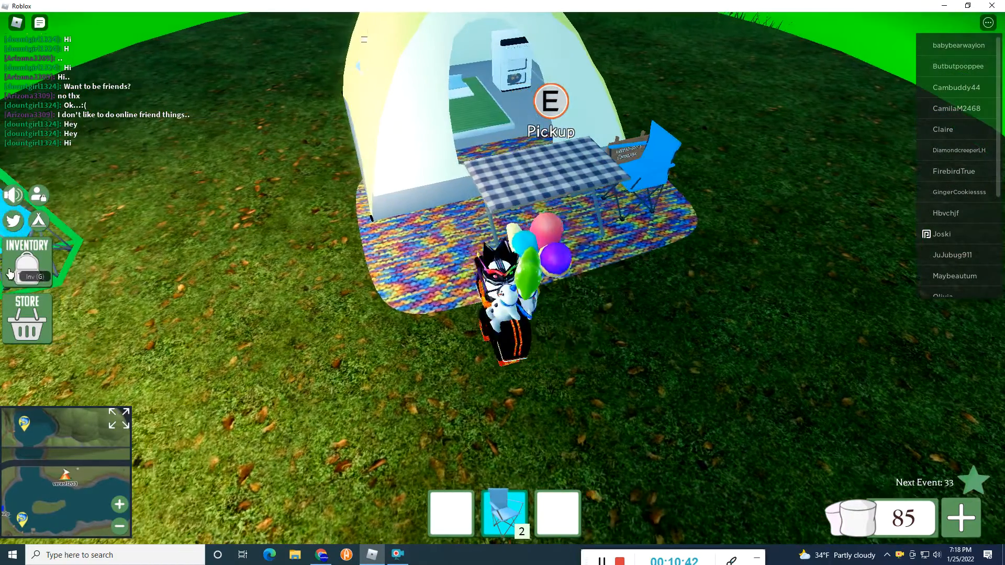
pyautogui.click(27, 263)
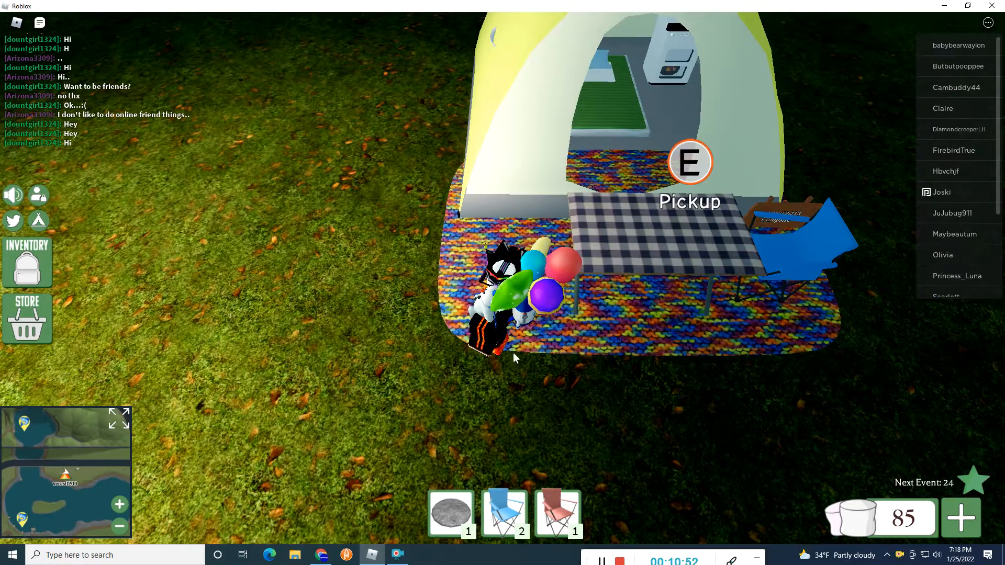
pyautogui.click(557, 514)
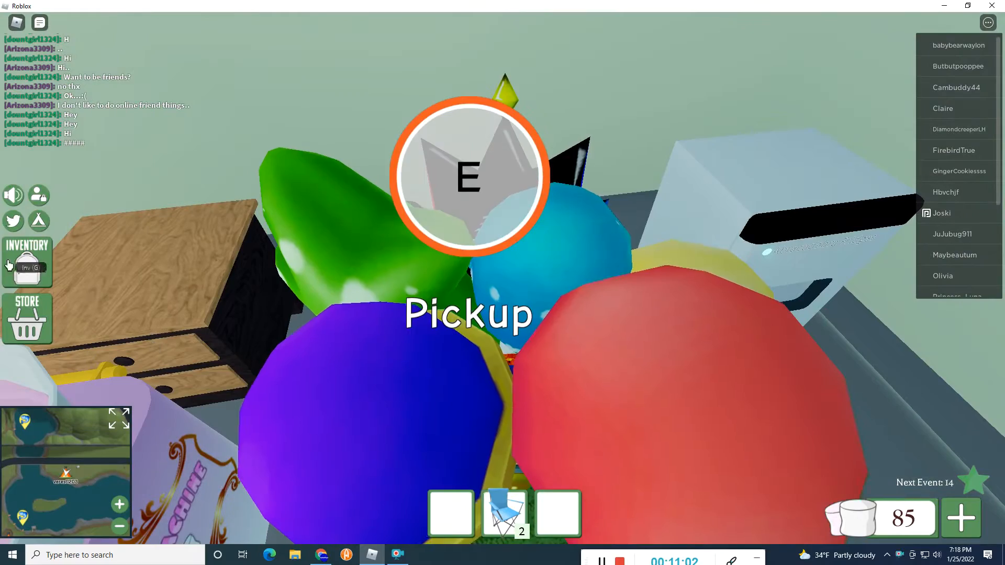
# Move the stone campfire ring from Inventory to the hotbar for placing.
pyautogui.click(27, 262)
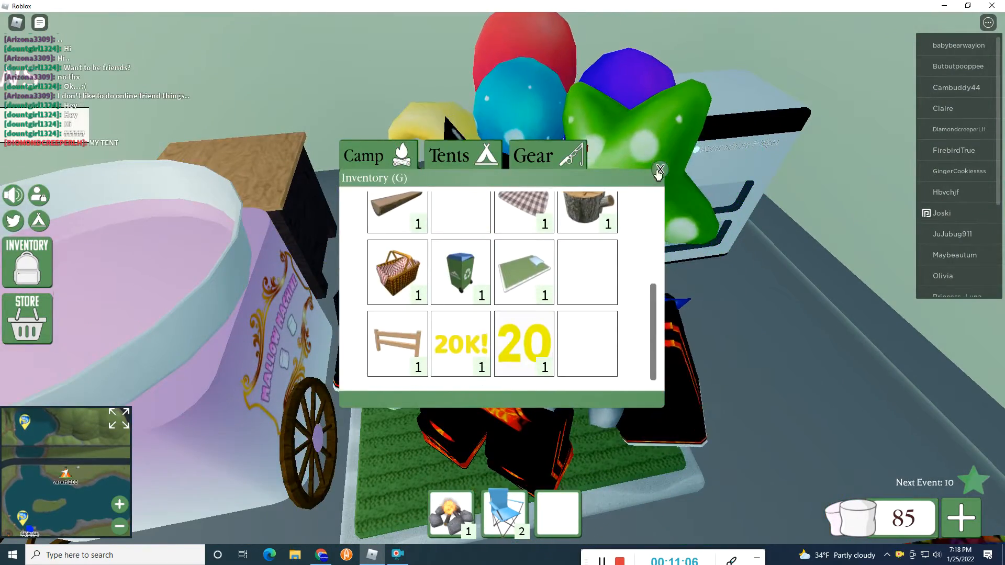
pyautogui.click(659, 170)
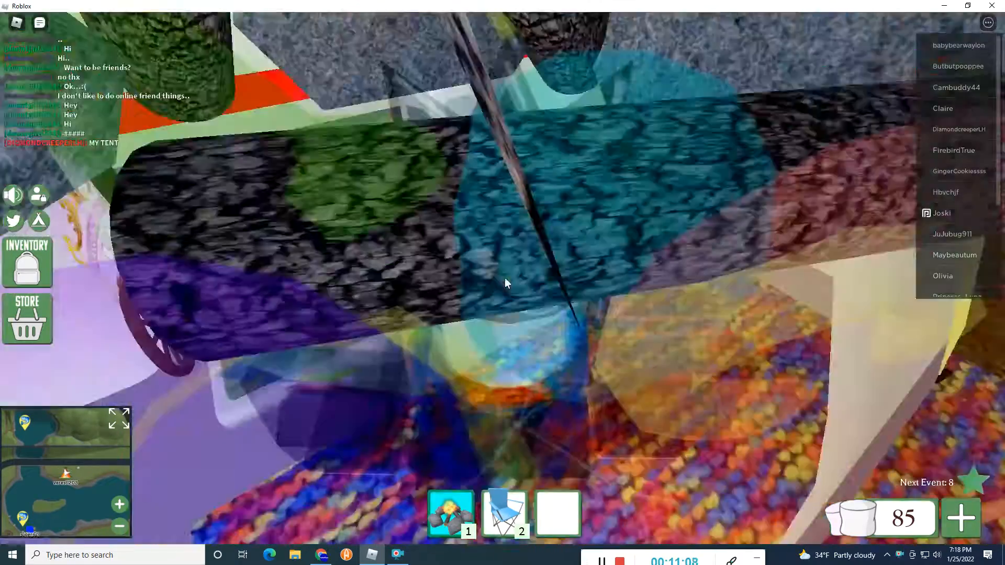